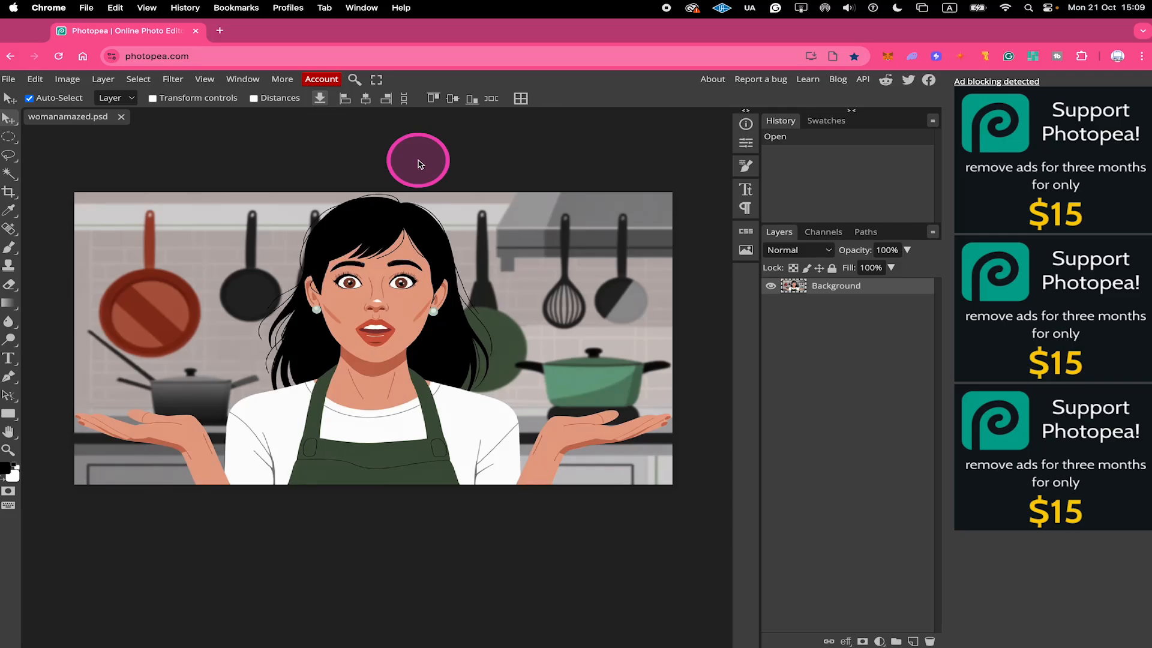
mouse_move(841, 327)
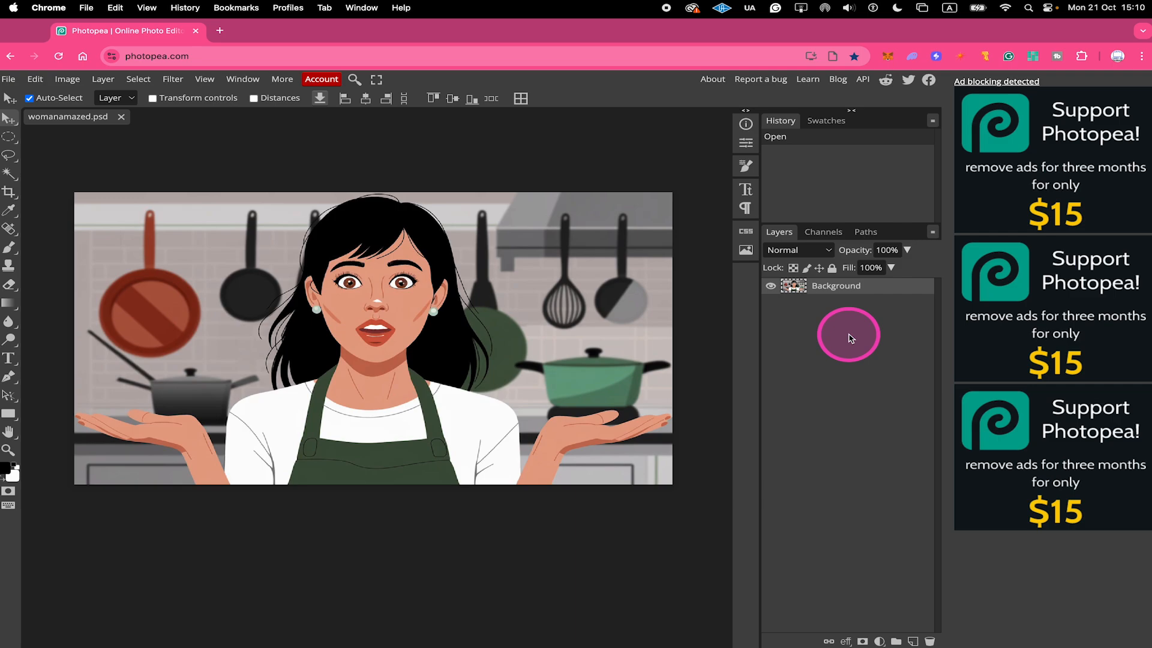
mouse_move(297, 100)
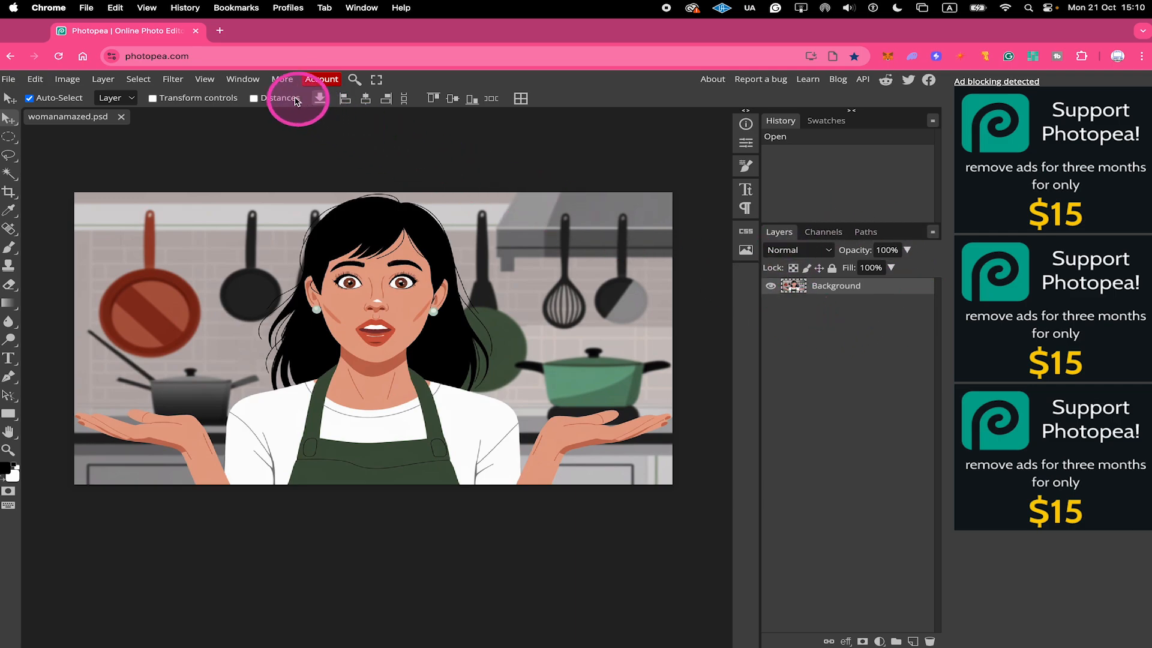
Start Free Transform on the kitchen illustration's Background layer from the Edit menu
left_click(241, 80)
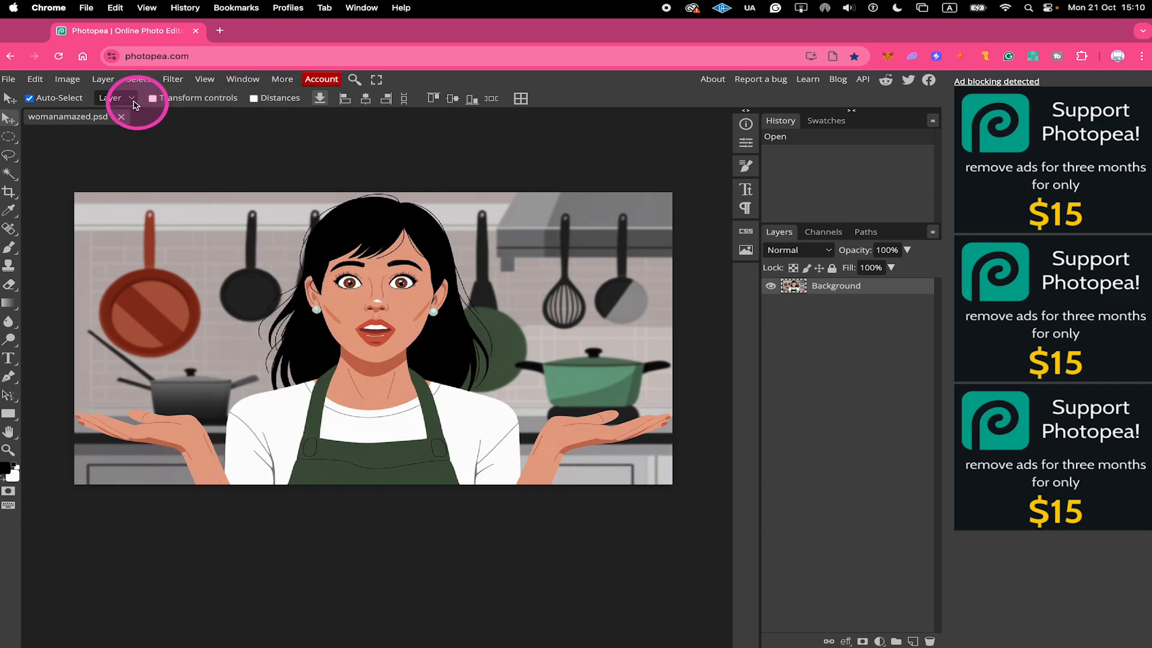
left_click(34, 79)
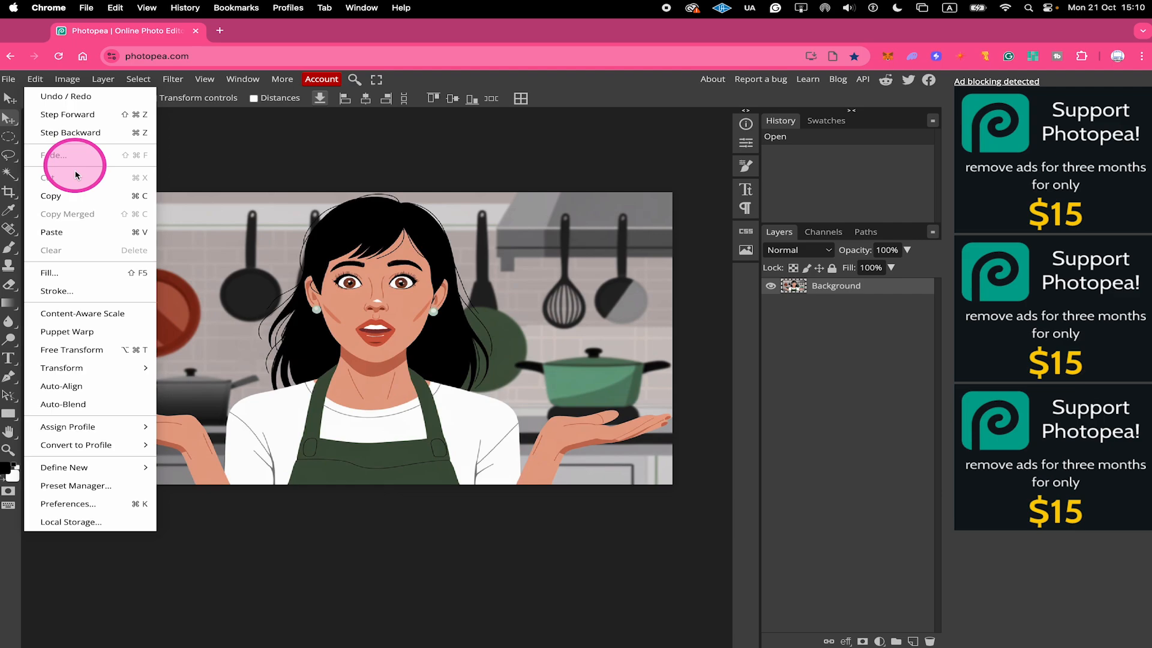
left_click(72, 350)
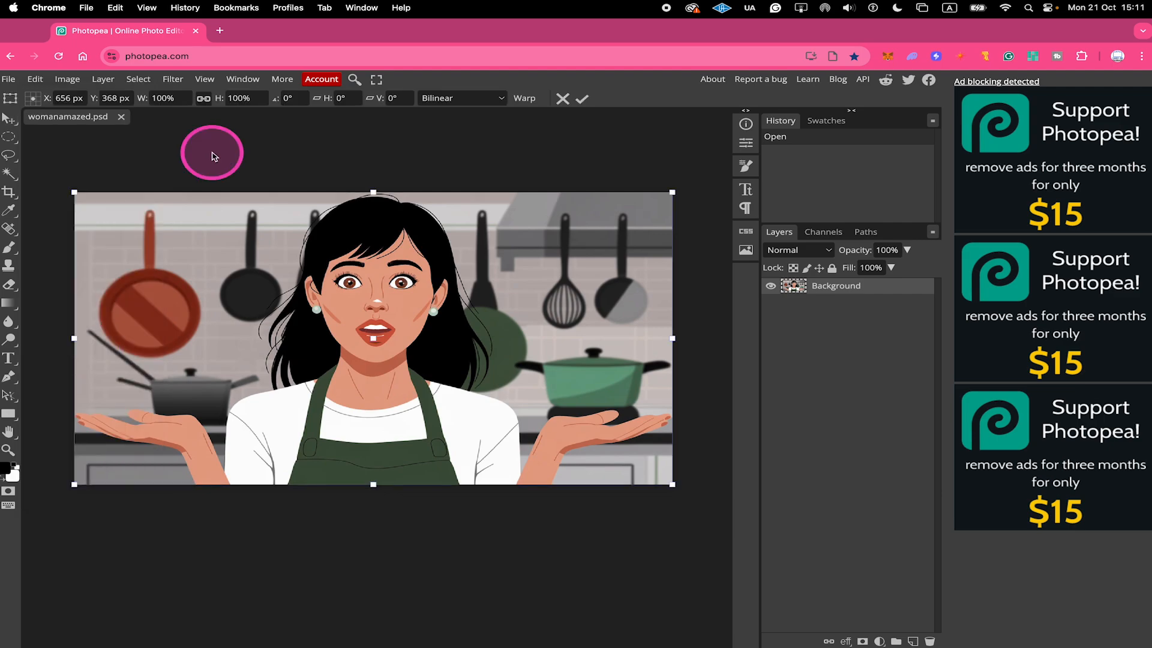
mouse_move(700, 204)
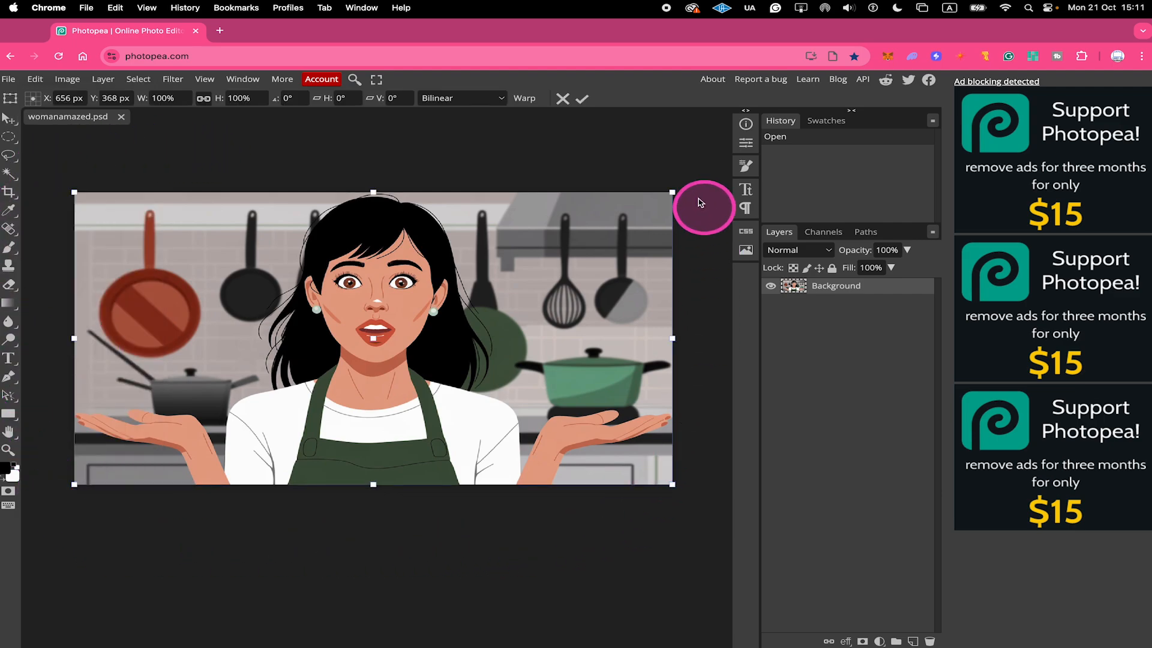
mouse_move(674, 175)
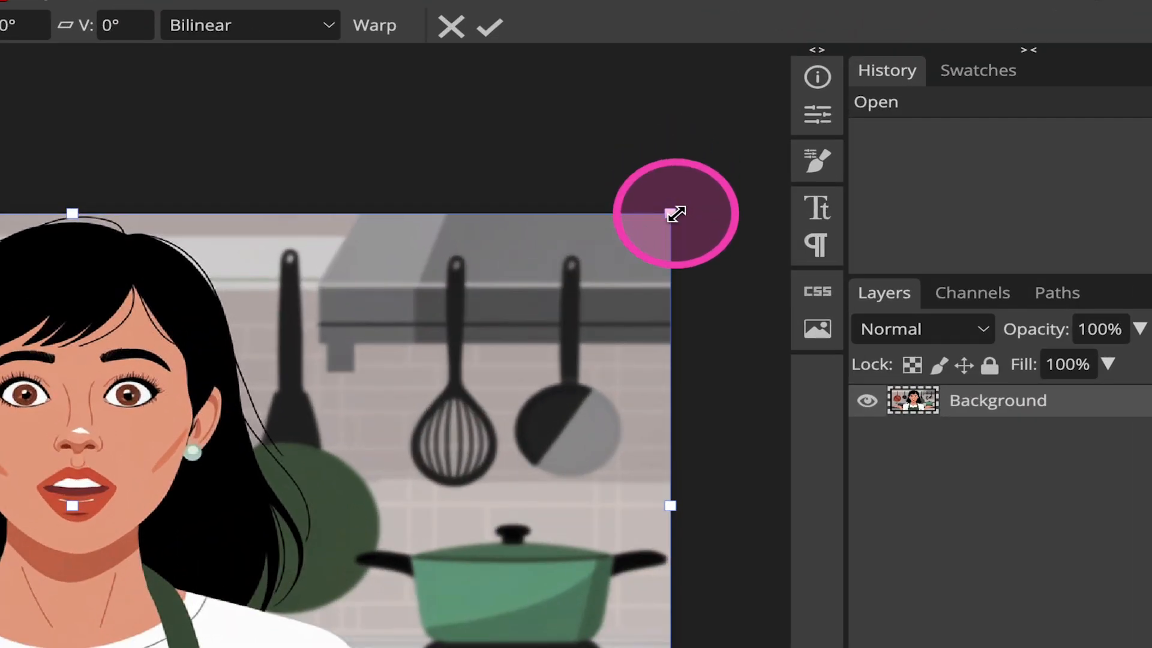
Drag a corner handle inward to scale the illustration to about 71% width and 52% height
left_click_drag(654, 213, 467, 312)
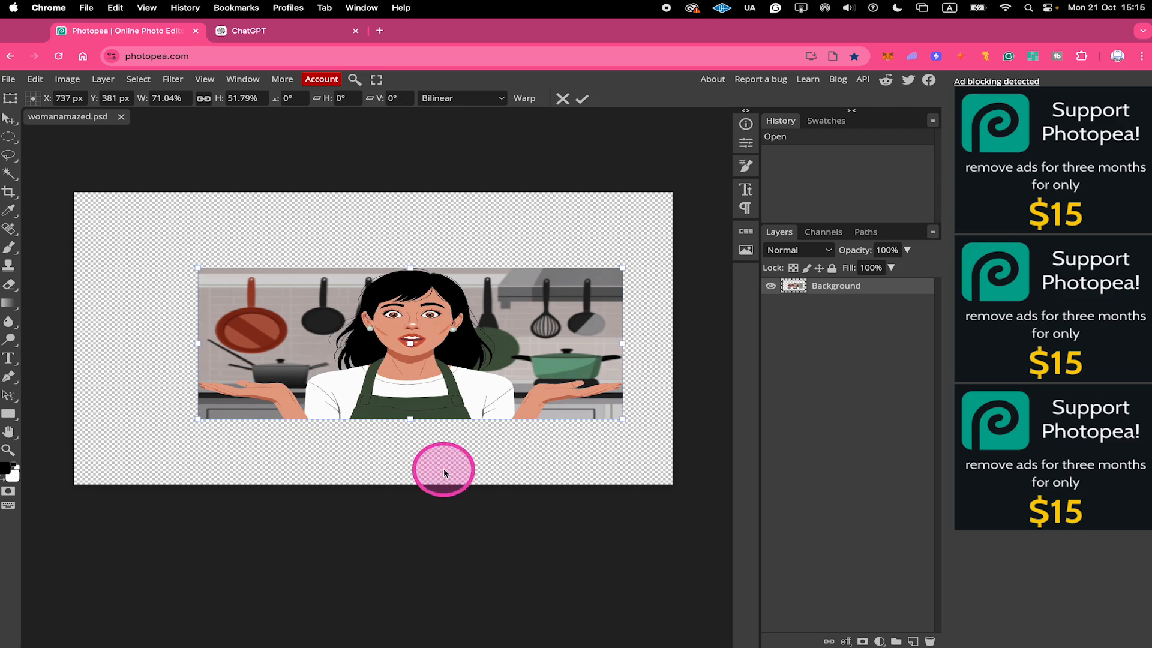
mouse_move(852, 340)
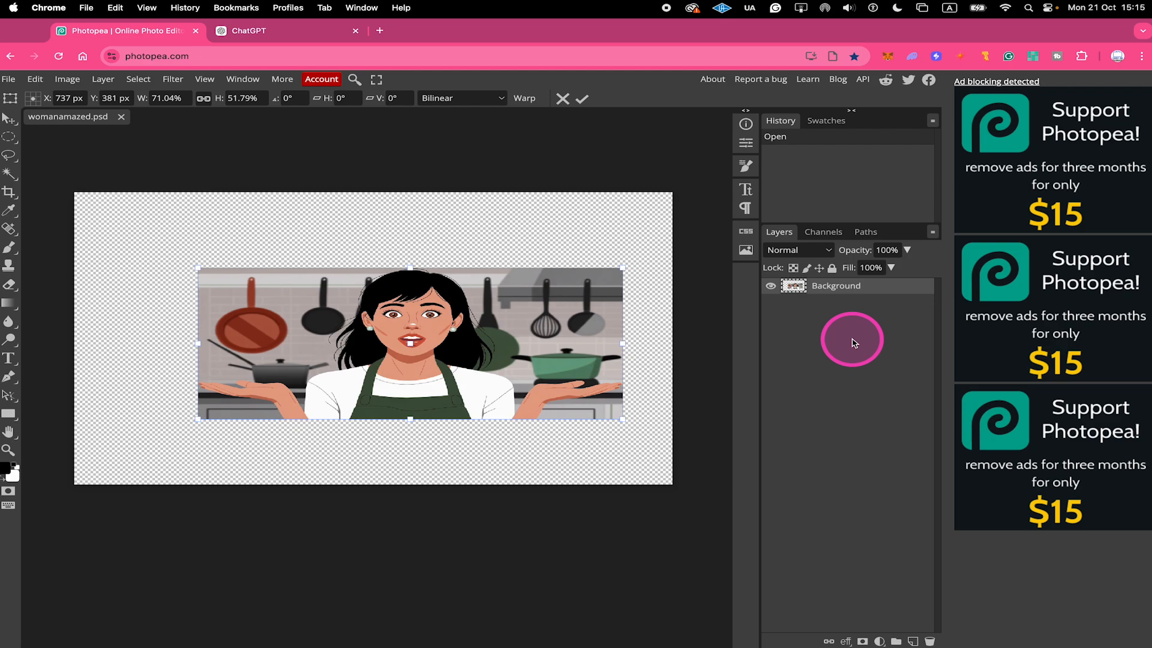